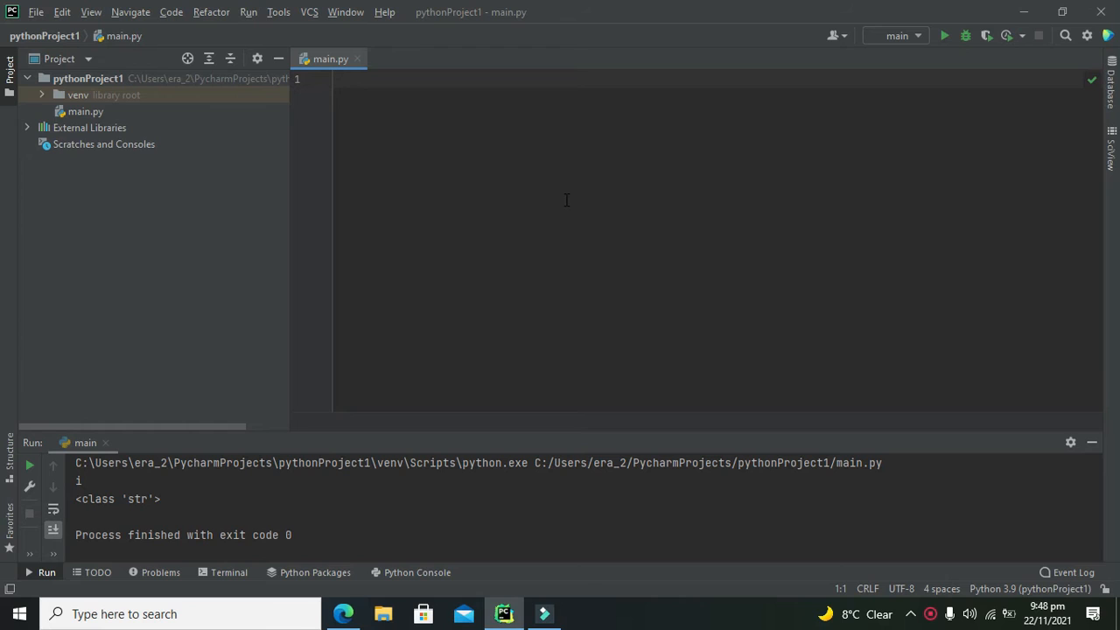
Step: Write a=12 as the first line of main.py and start a new line
left_click(337, 79)
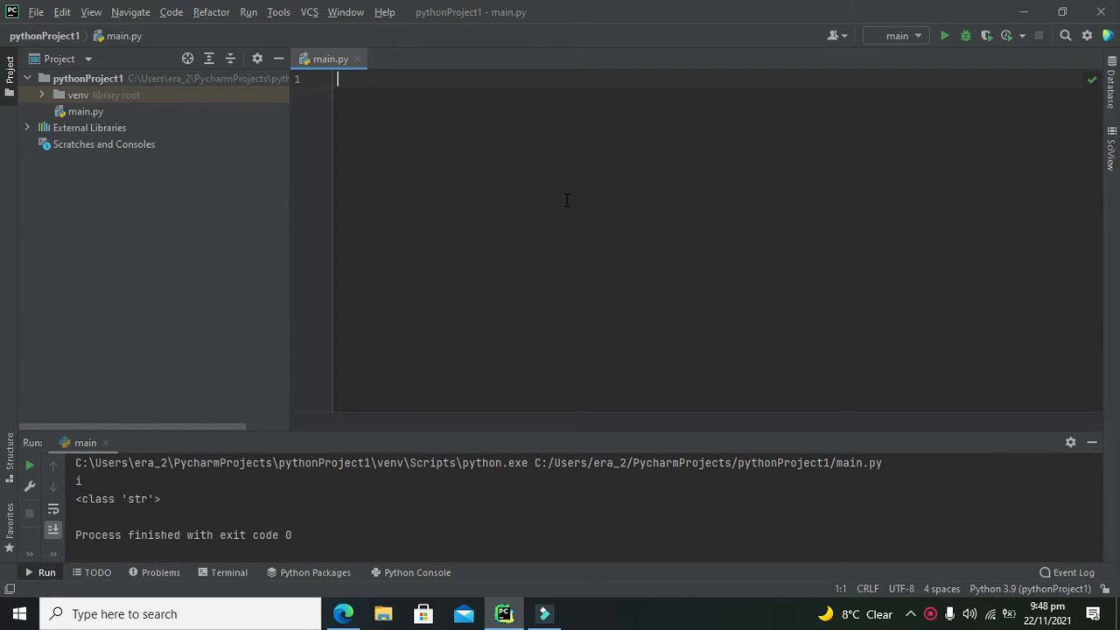
type("a")
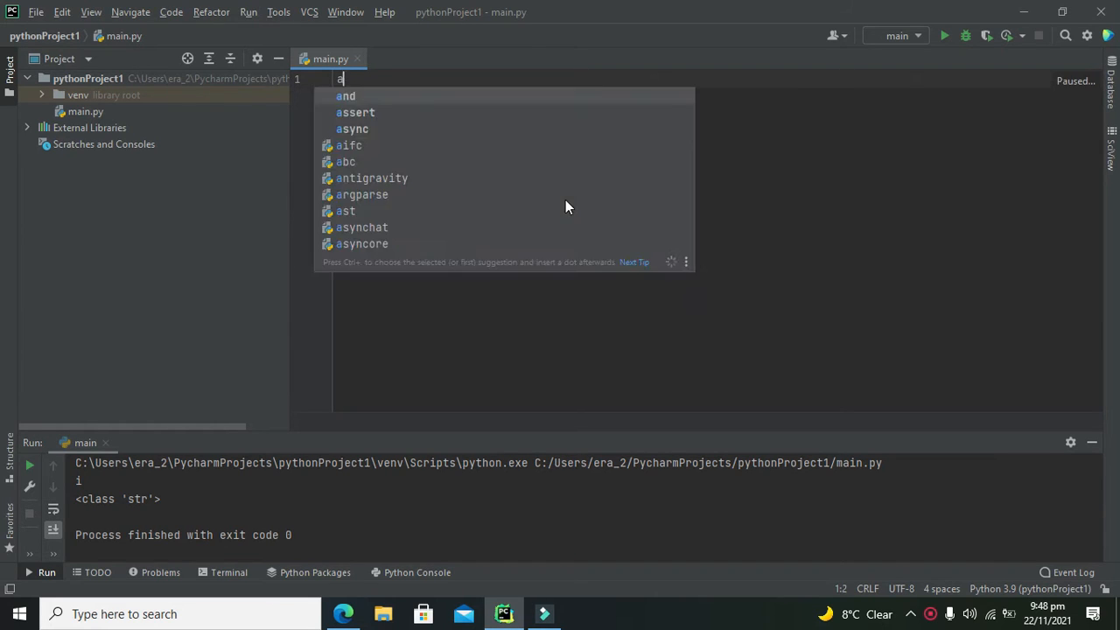
type("=12")
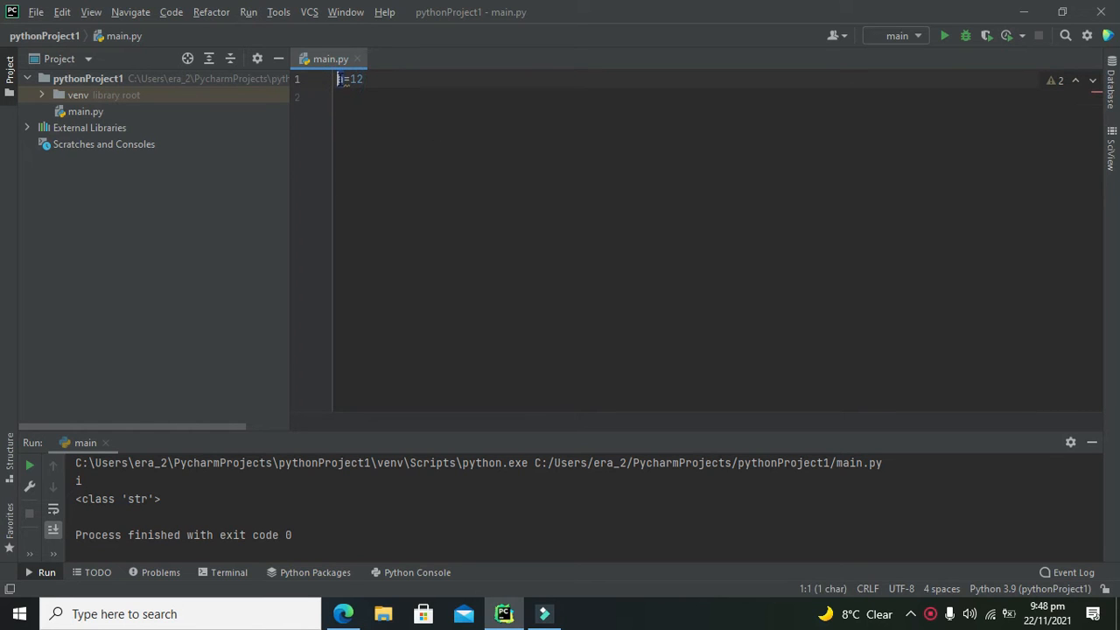
type("a")
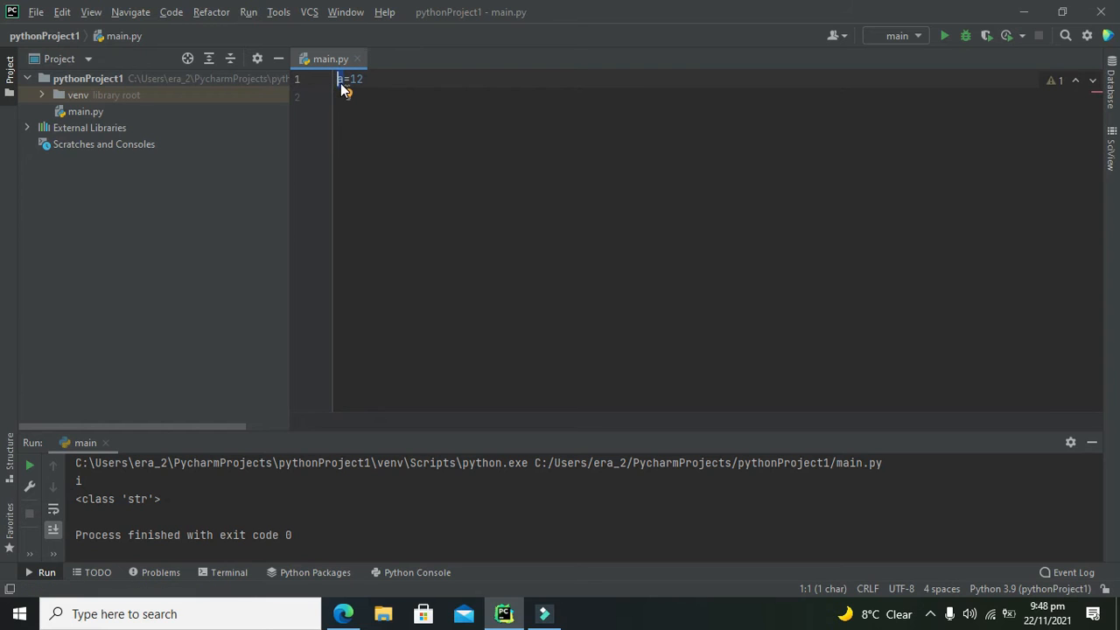
key("Return")
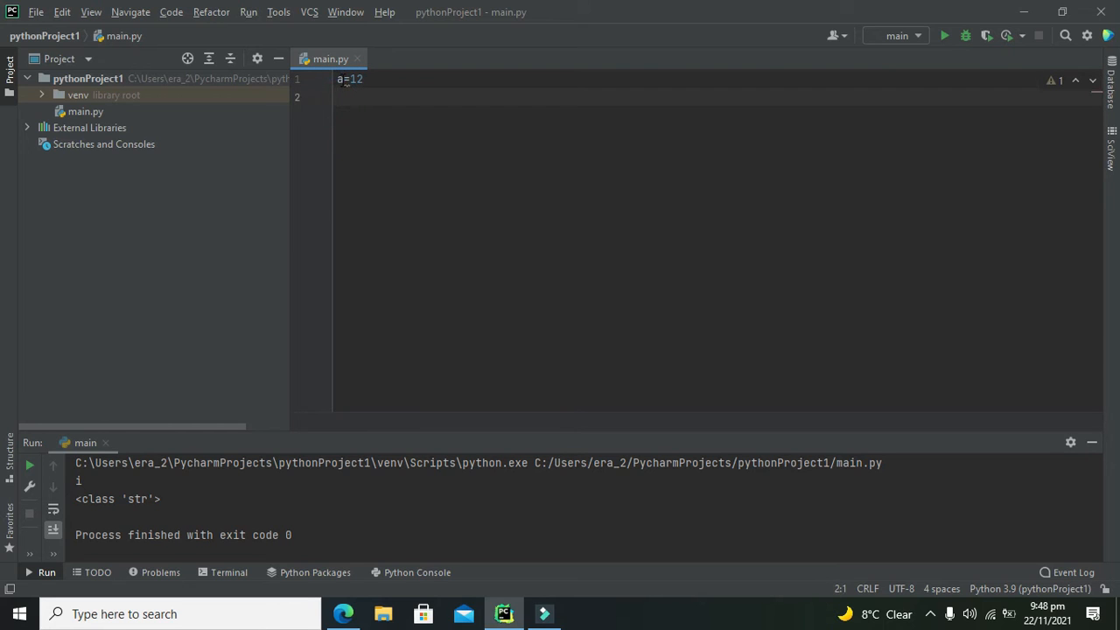
double_click(354, 79)
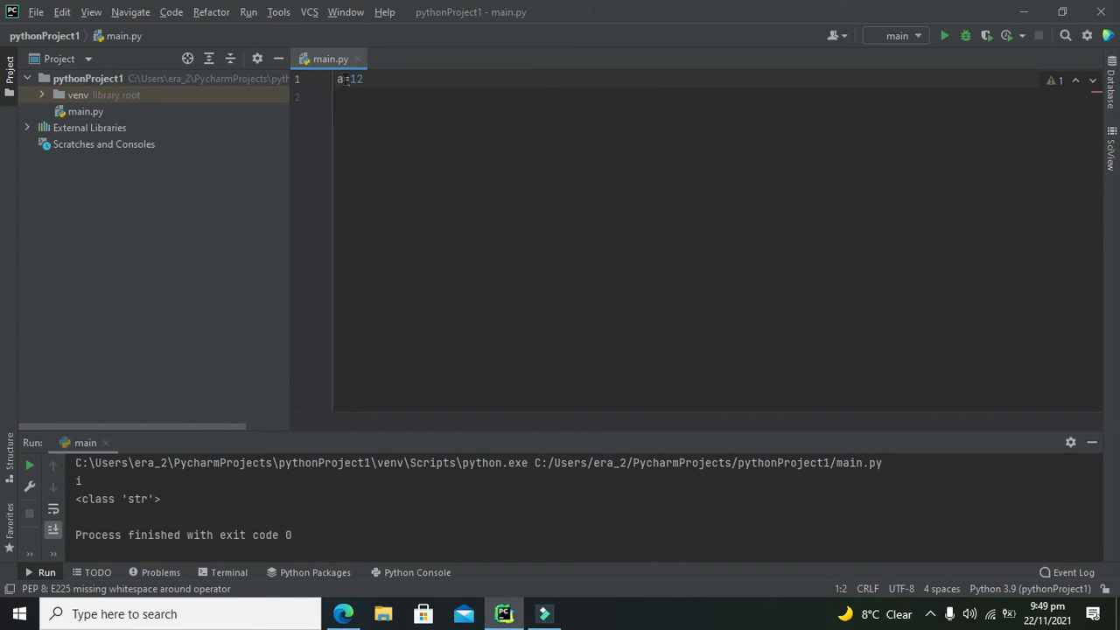
mouse_move(364, 91)
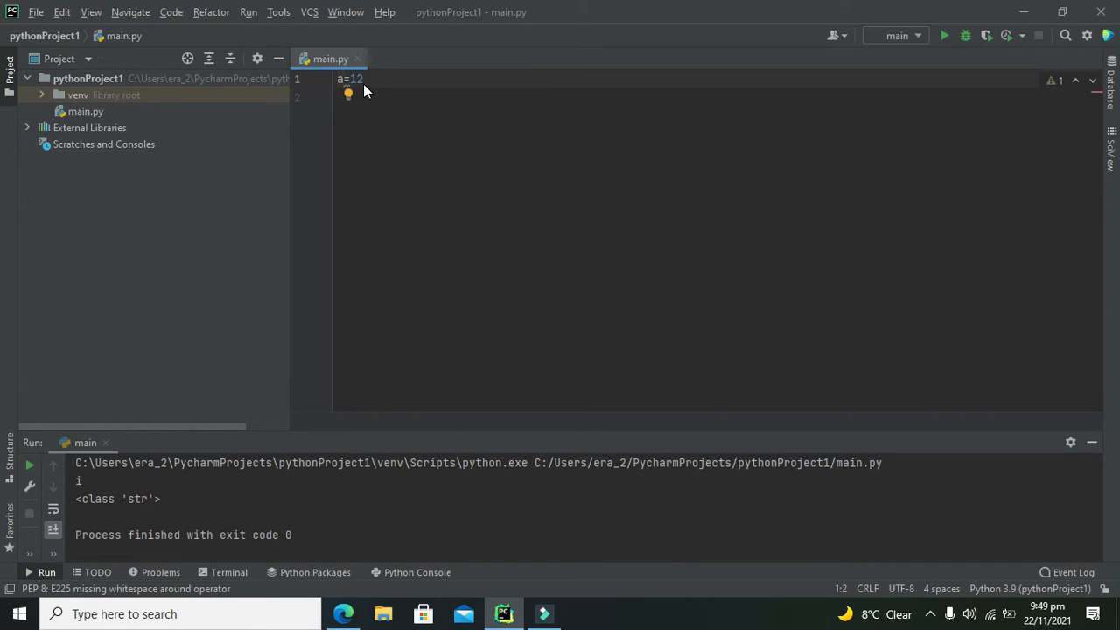
double_click(353, 78)
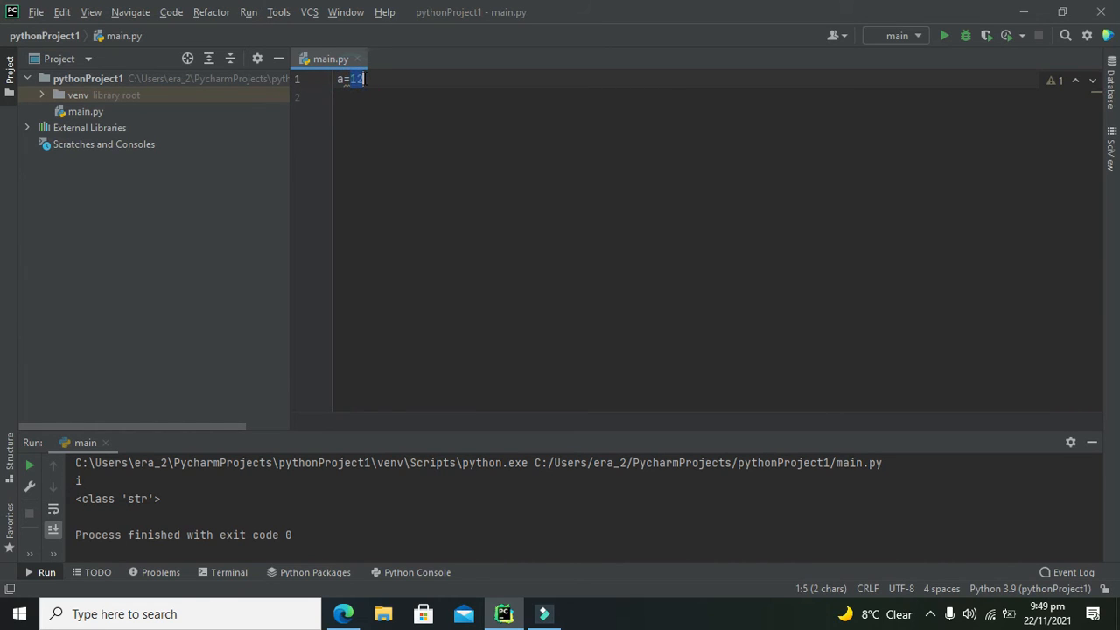
mouse_move(368, 90)
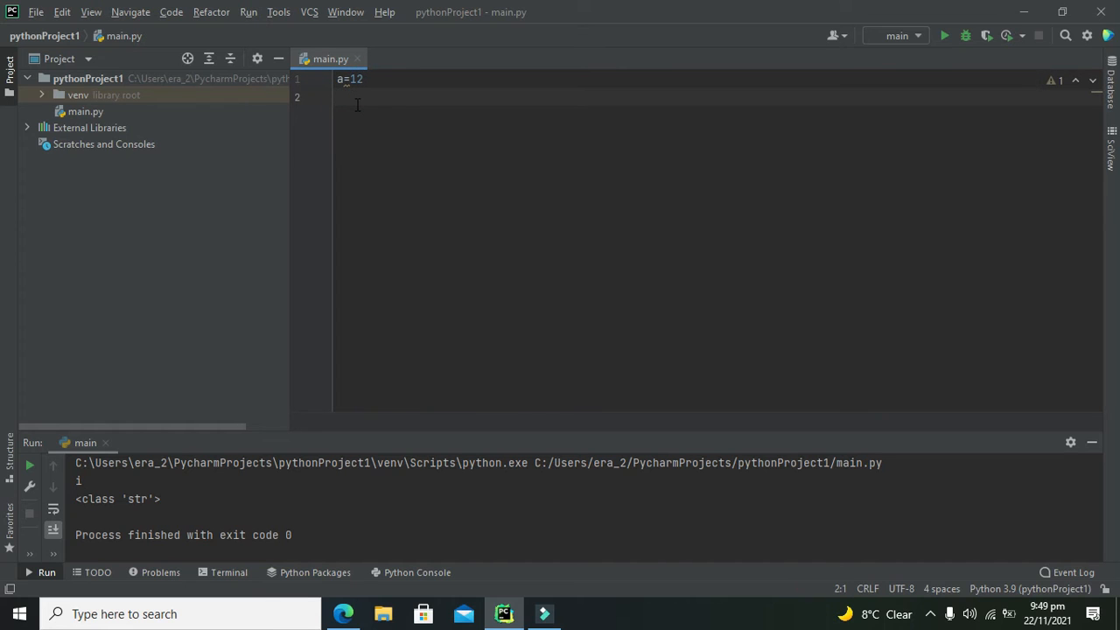
Step: Write print(type(a)) on line 2 of main.py
type("type(")
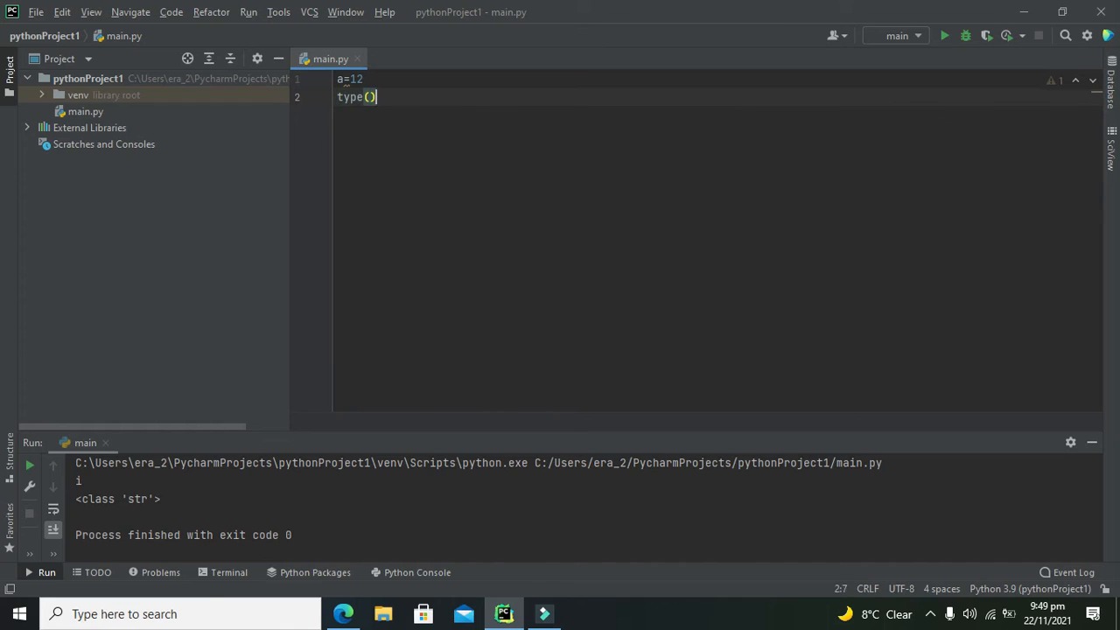
type("a")
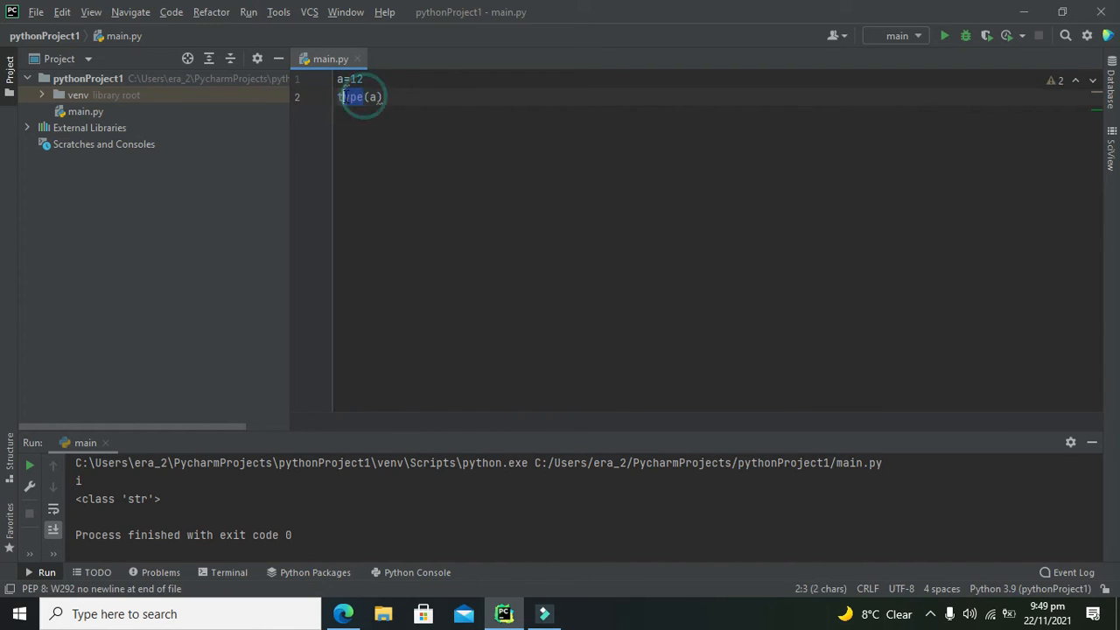
left_click(374, 97)
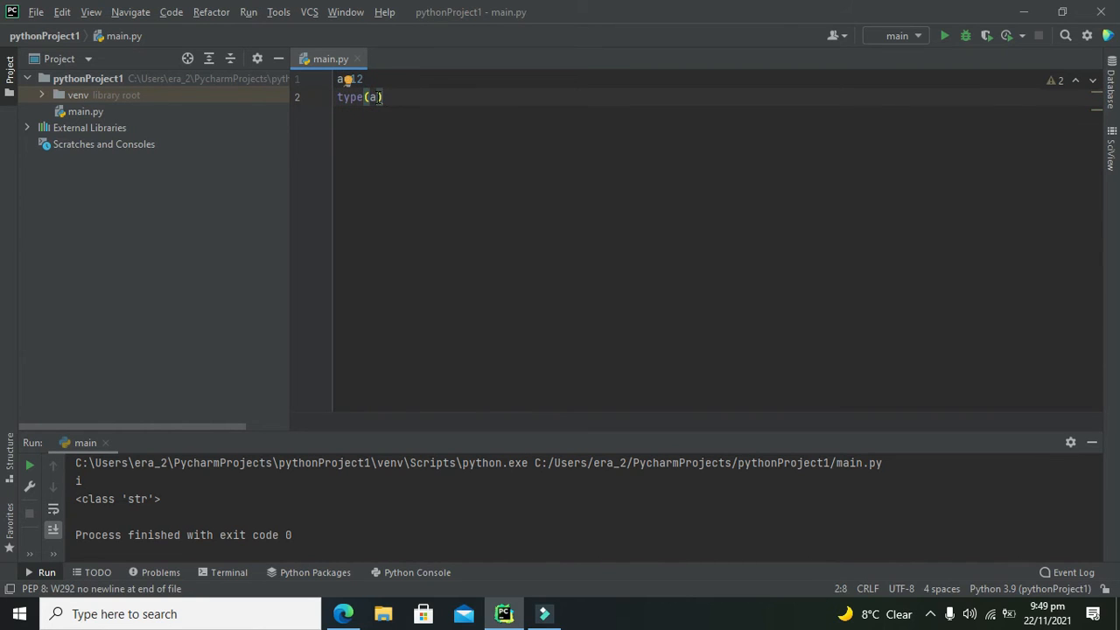
double_click(370, 97)
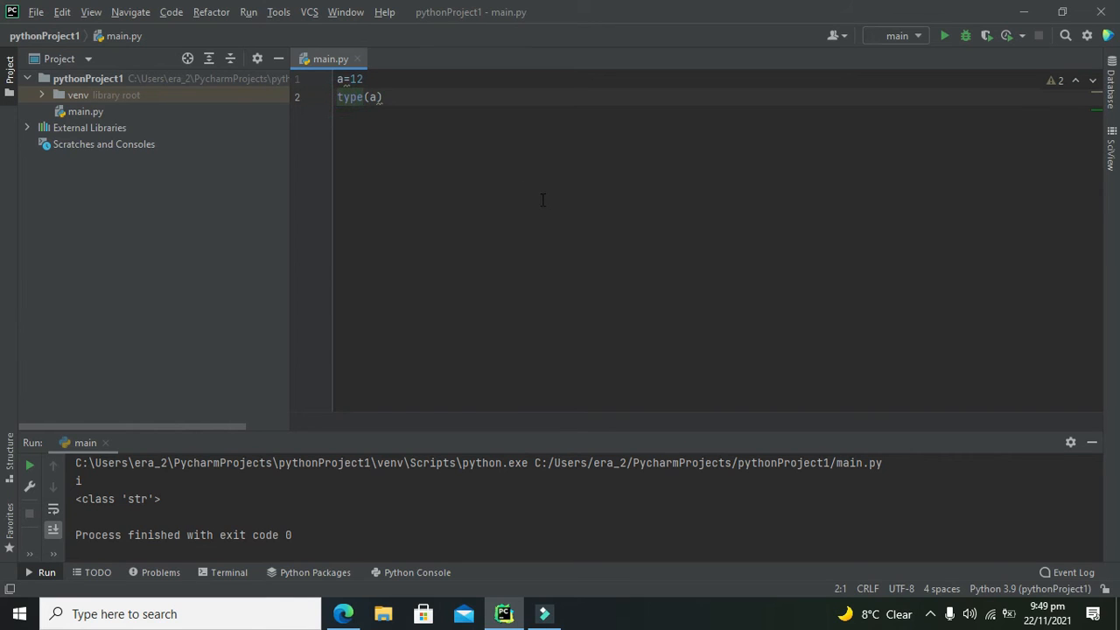
type("print(")
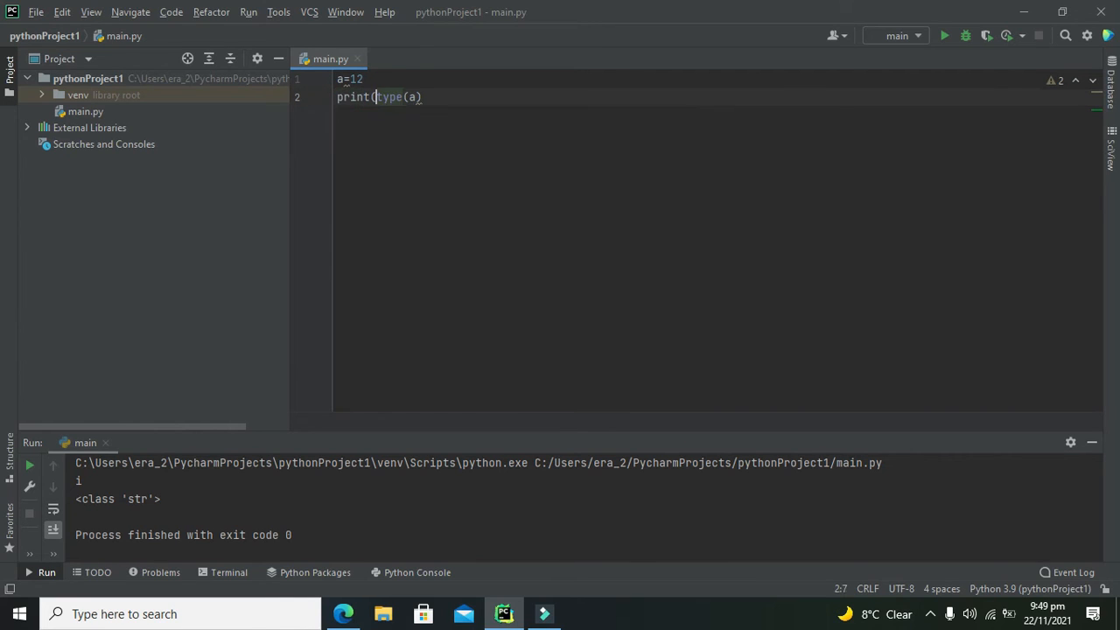
left_click(438, 97)
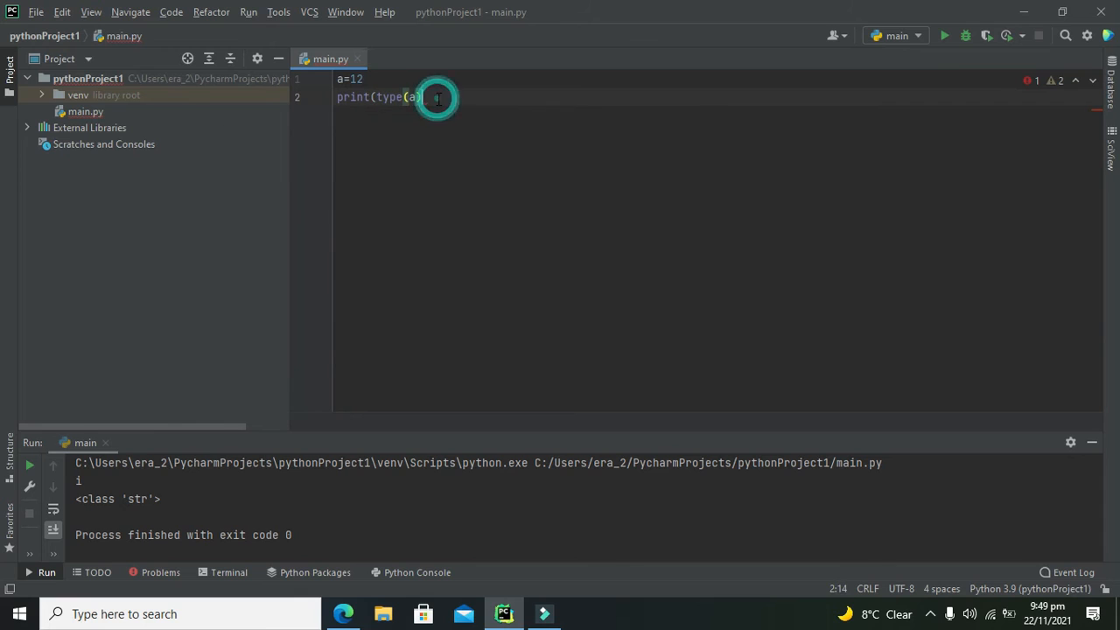
type(")")
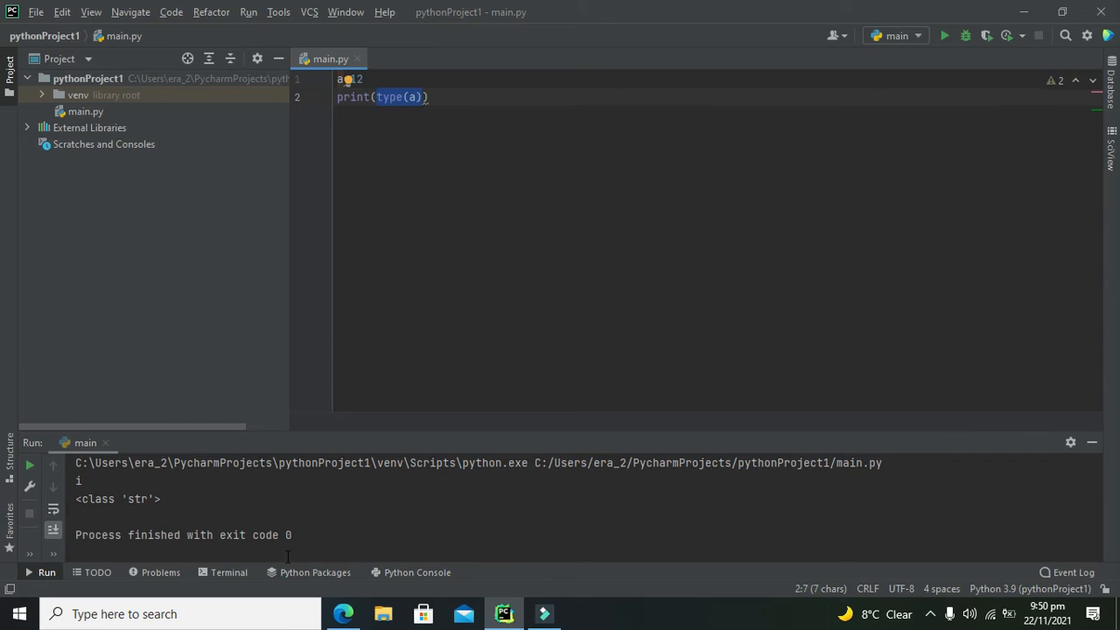
Step: Run main.py and highlight 'int' in the Run output as a's type
left_click(401, 572)
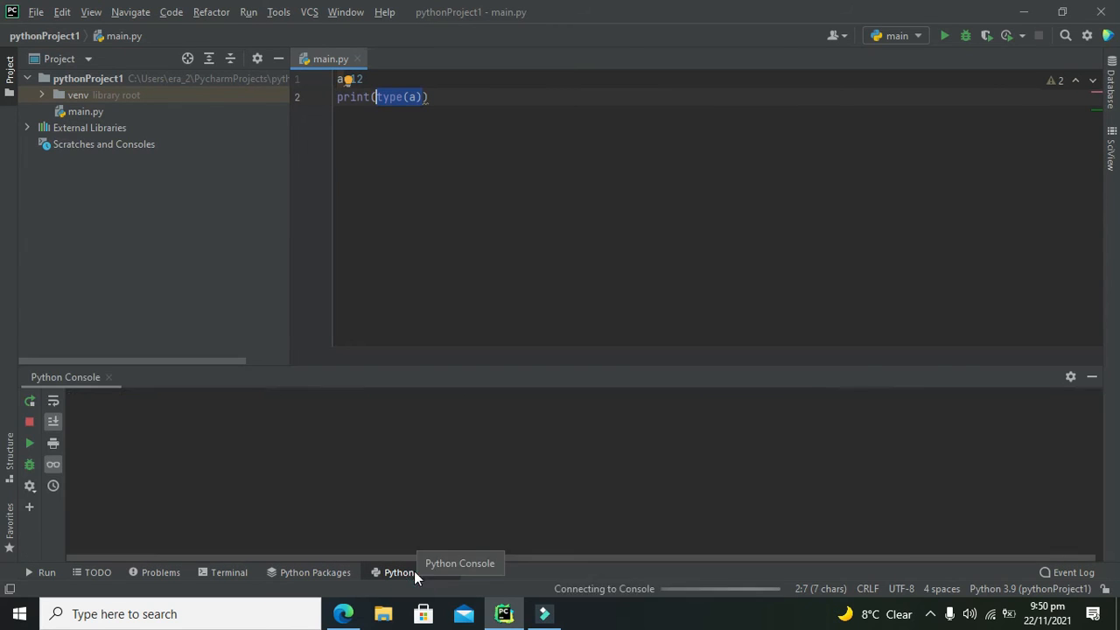
left_click(398, 572)
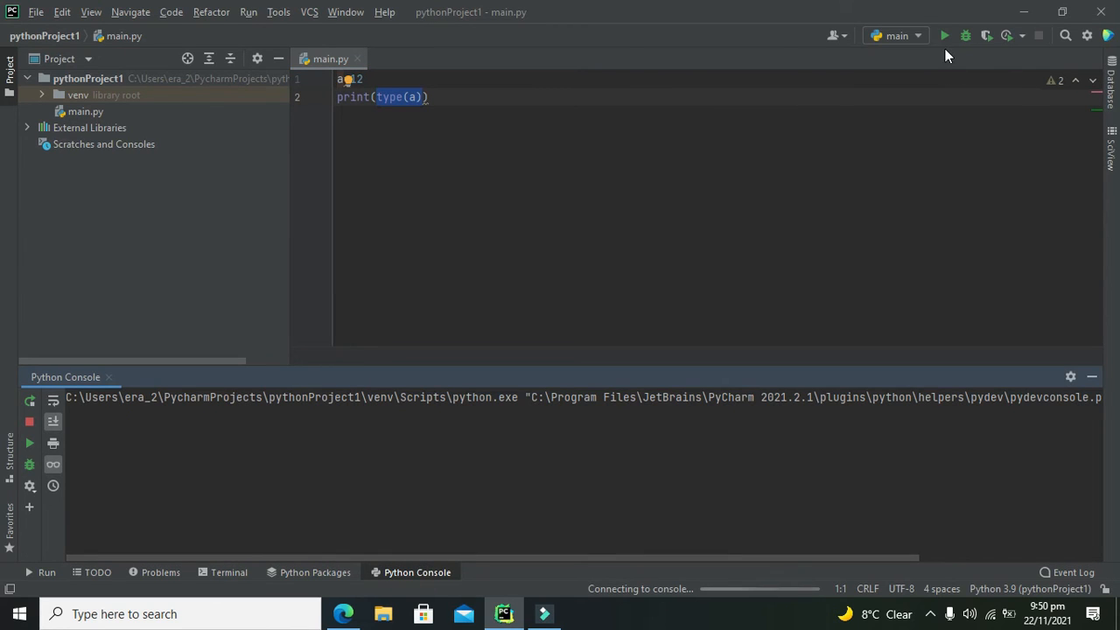
left_click(944, 35)
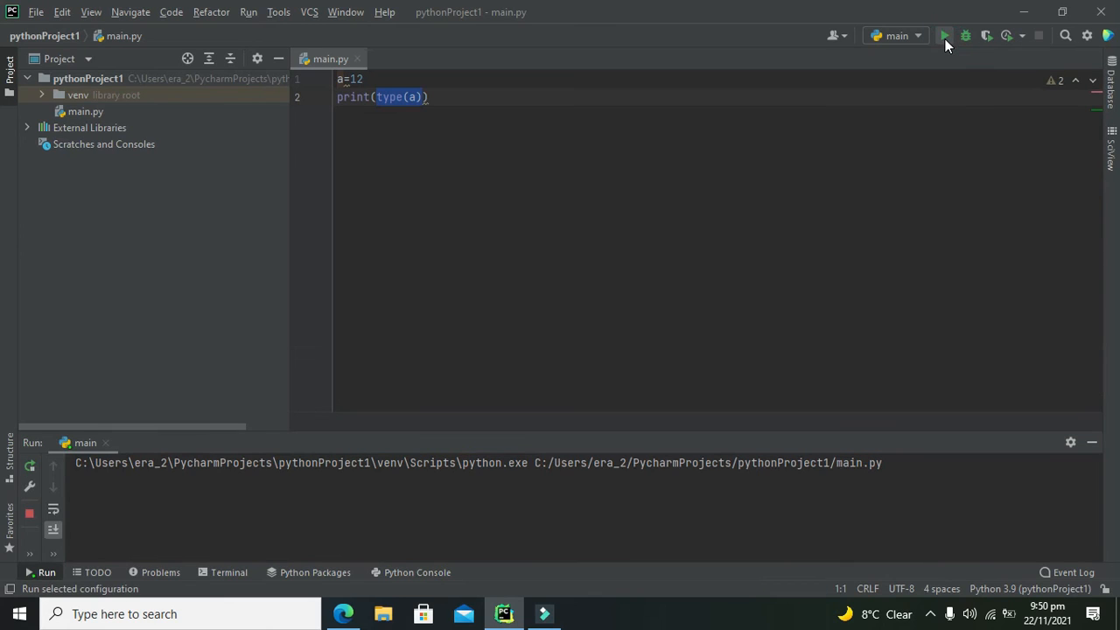
left_click(944, 36)
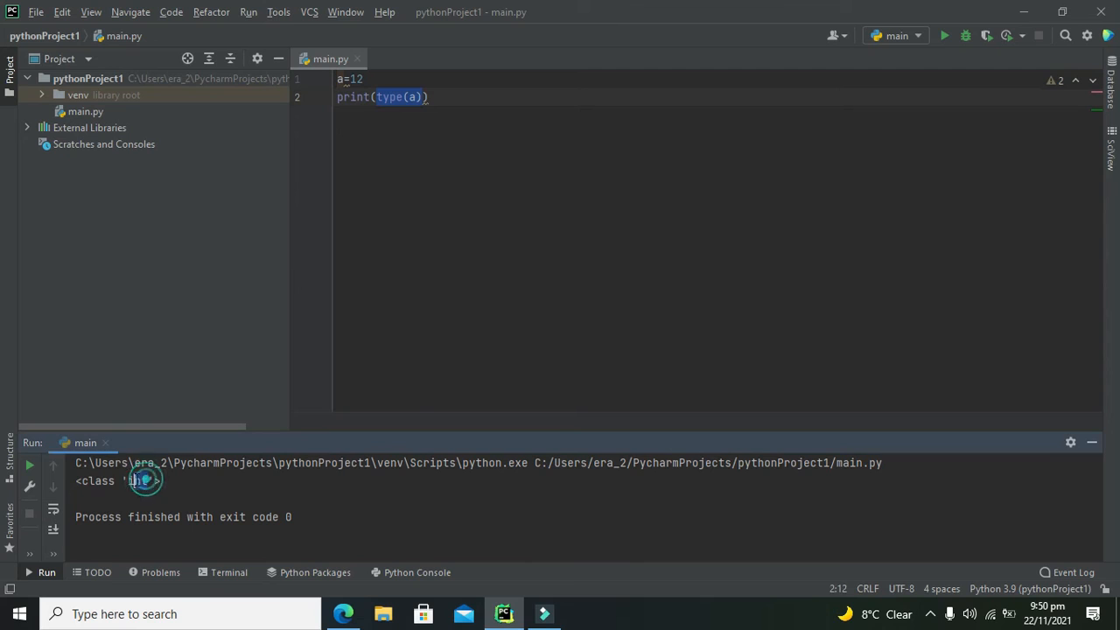
double_click(135, 480)
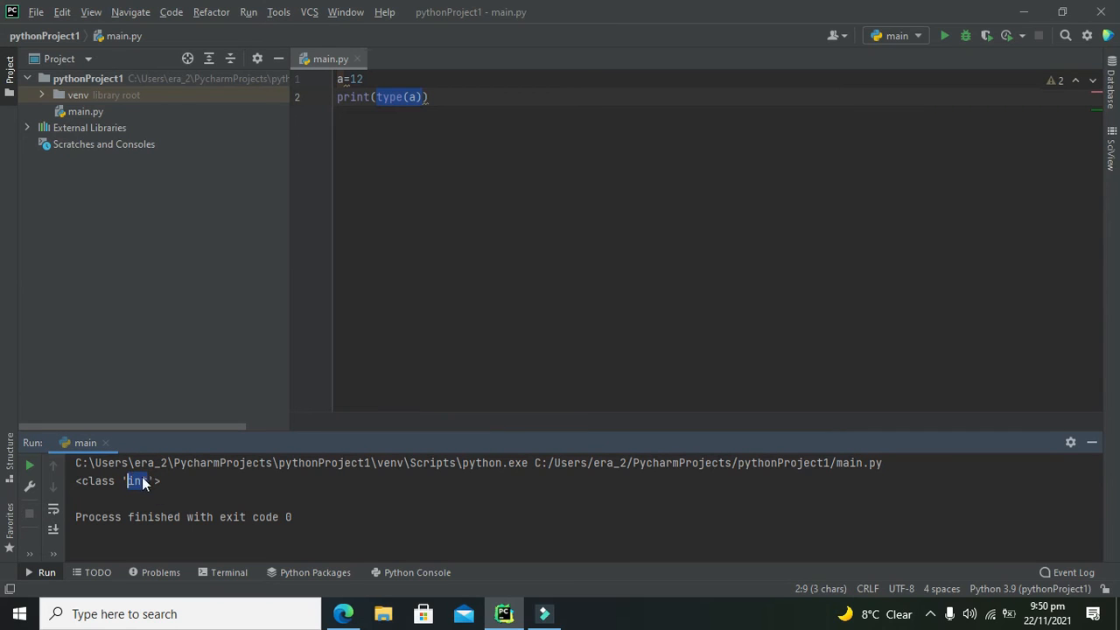
mouse_move(135, 490)
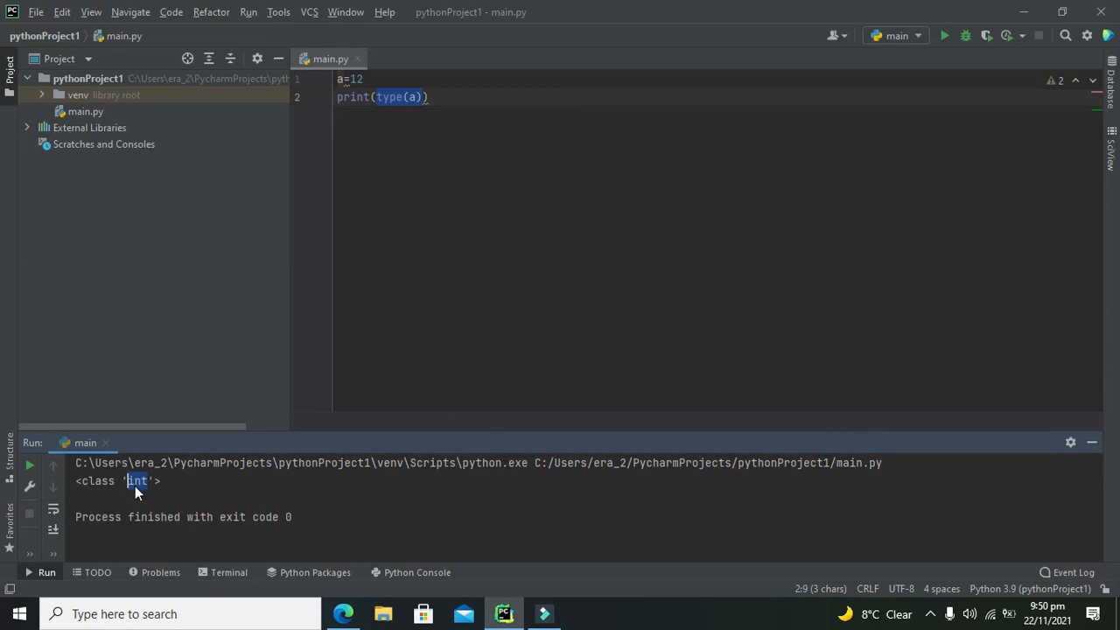
mouse_move(129, 489)
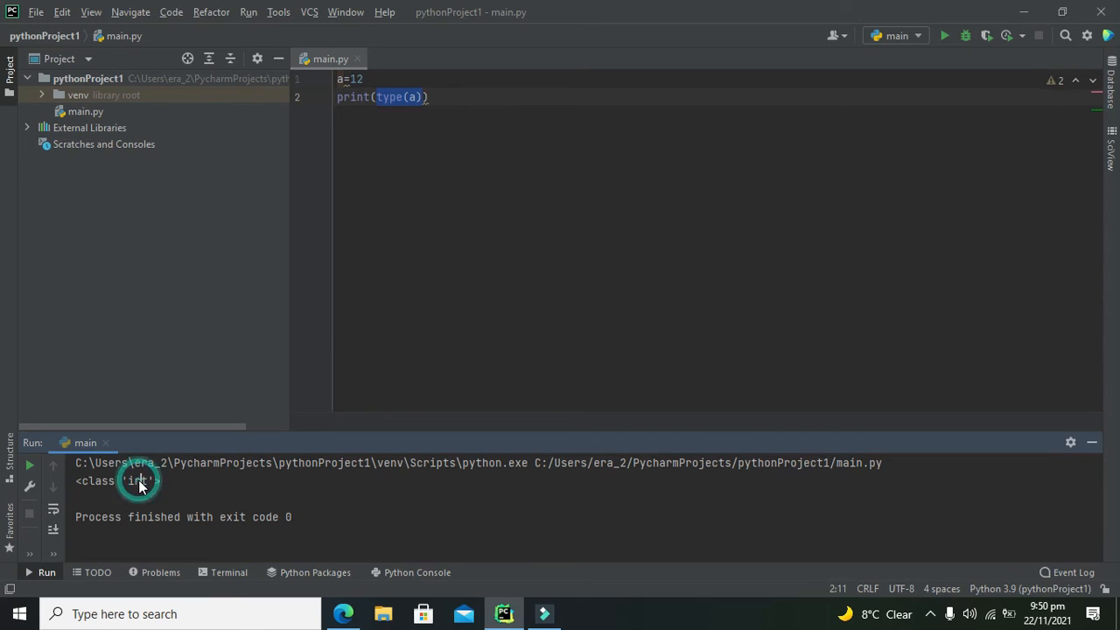
double_click(138, 480)
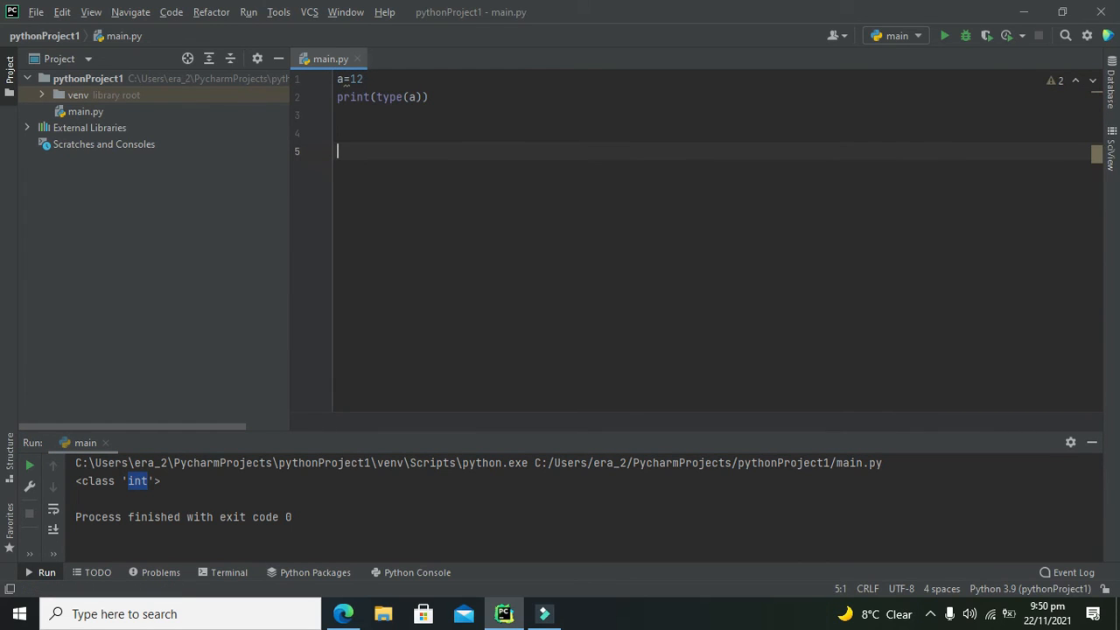
Step: Add b=3.123 and a print(type(b)) line to main.py
type("b=")
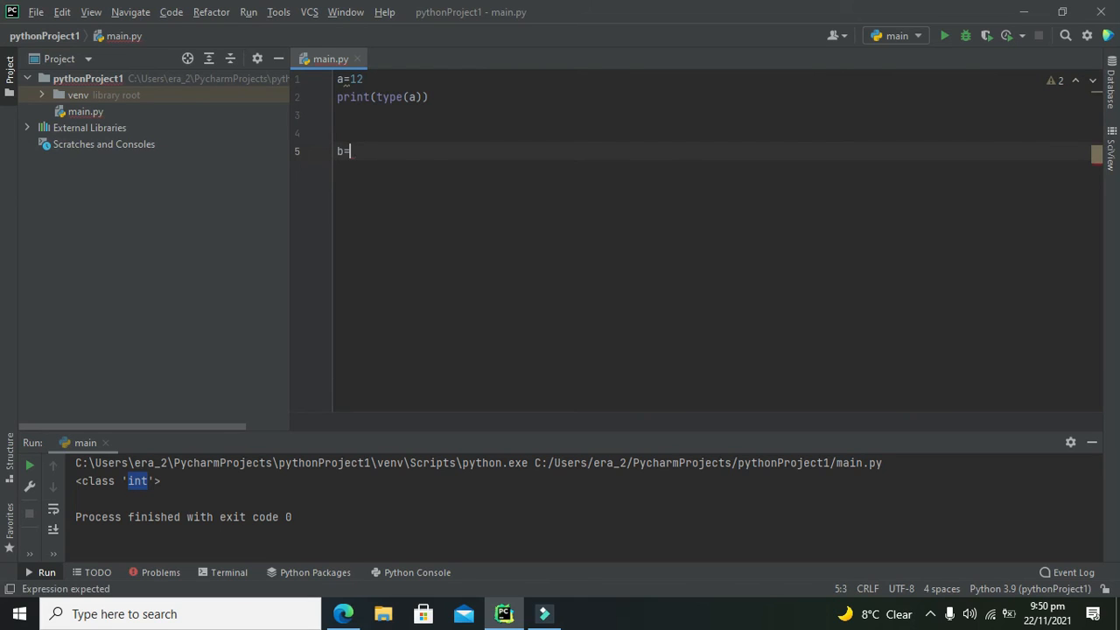
type("3.")
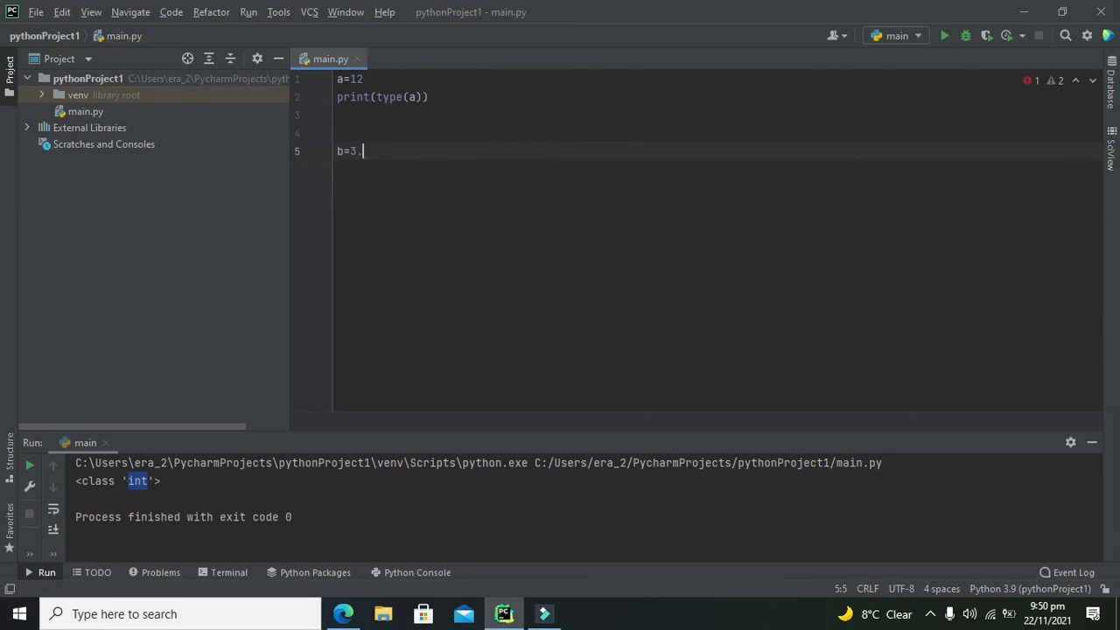
type("123")
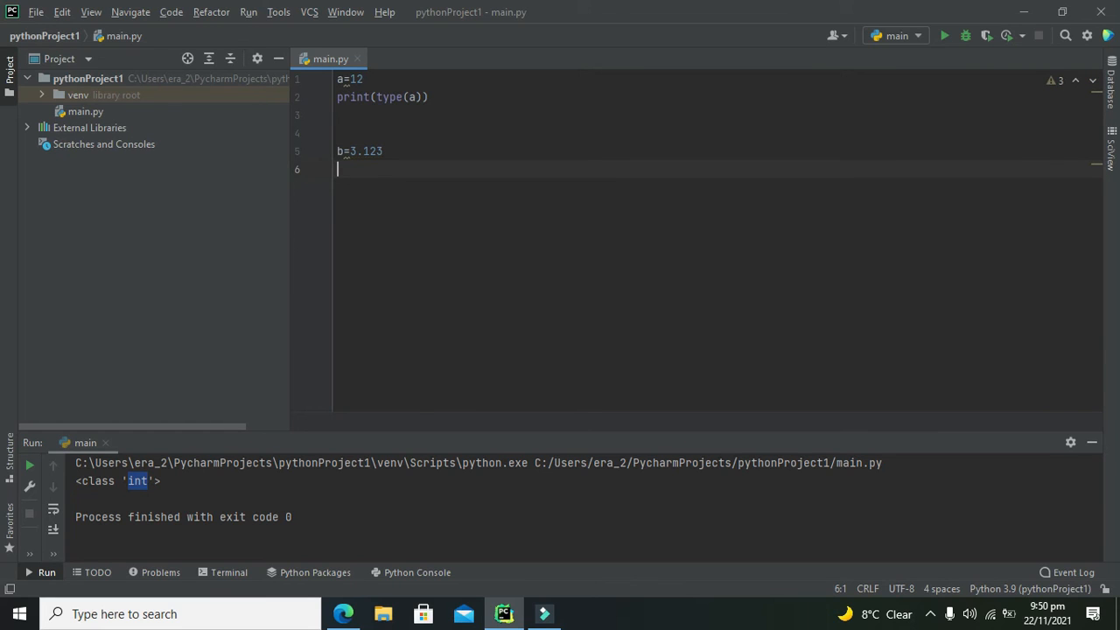
type("print(type(b")
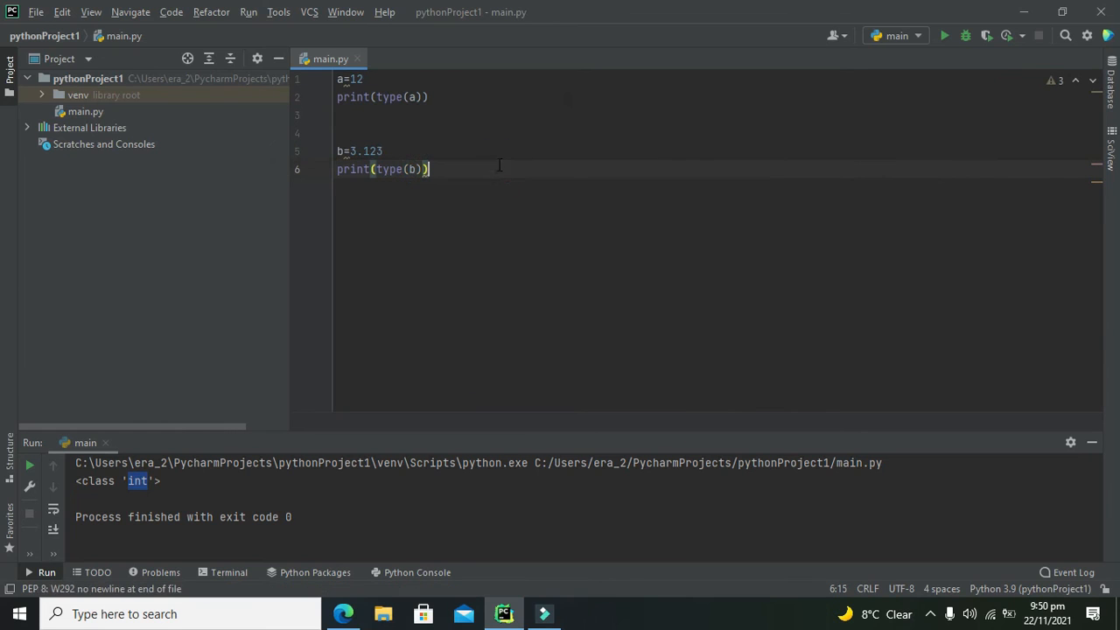
Step: Run main.py and highlight 'float' in the Run output
left_click(944, 36)
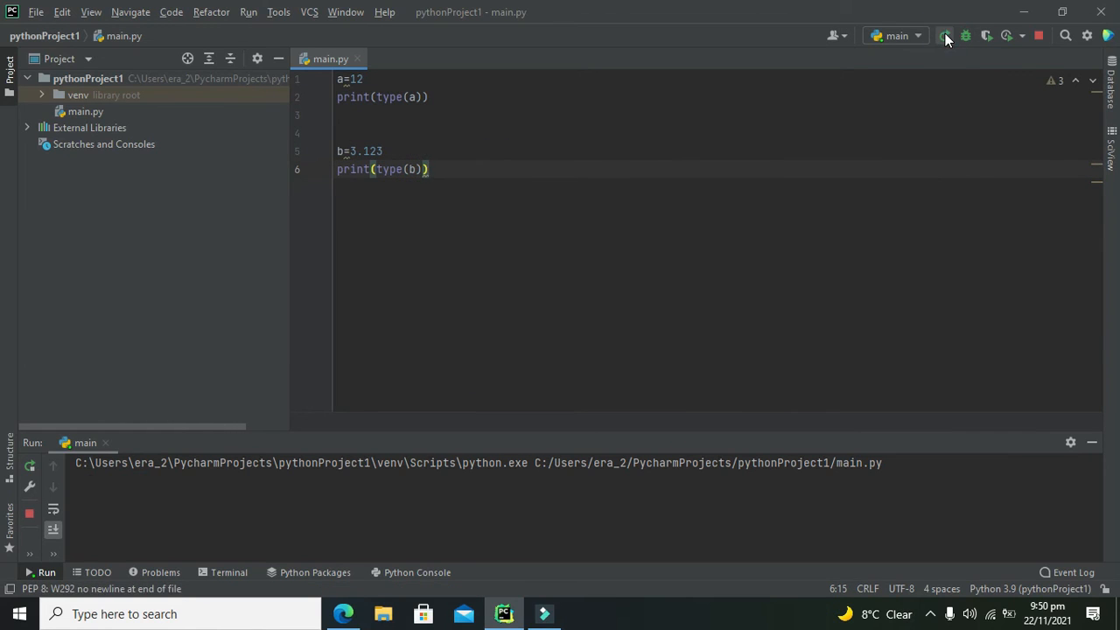
left_click(943, 36)
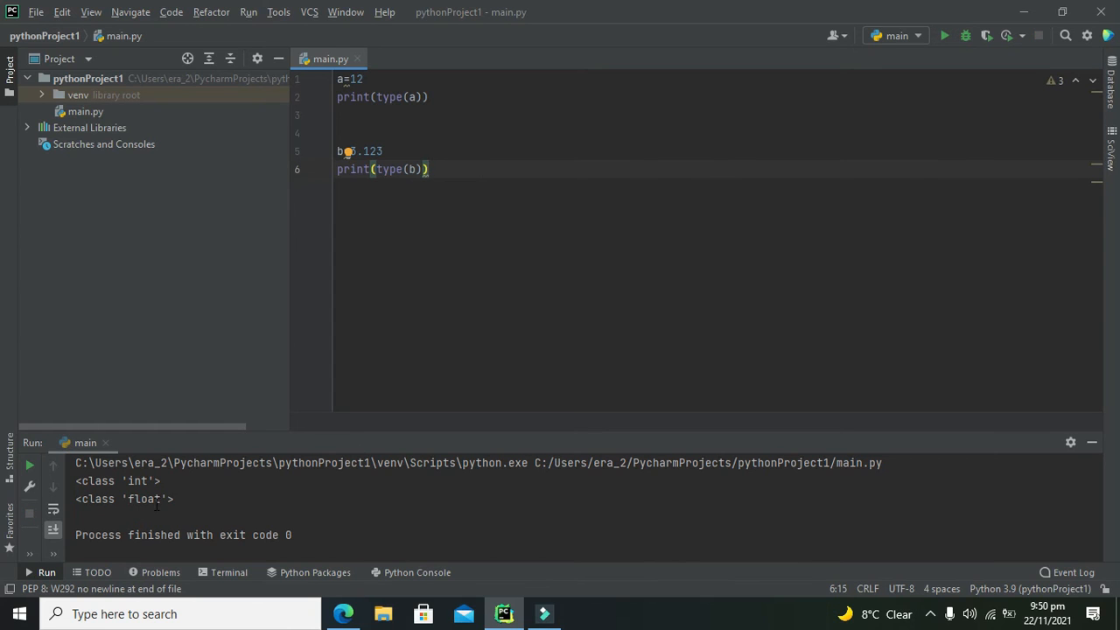
double_click(143, 499)
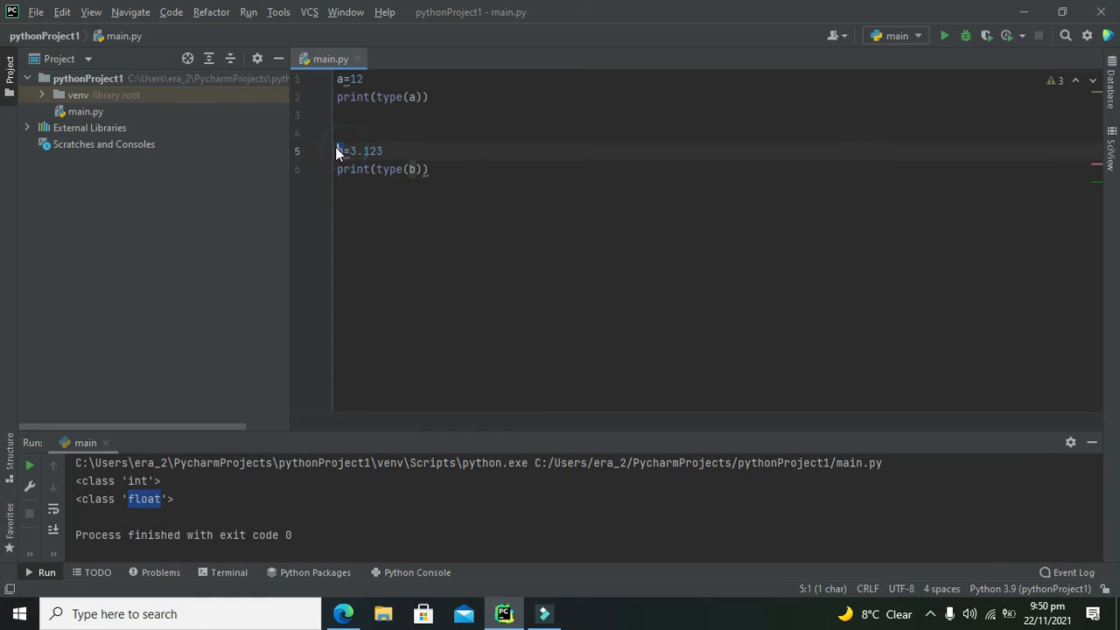
left_click(411, 169)
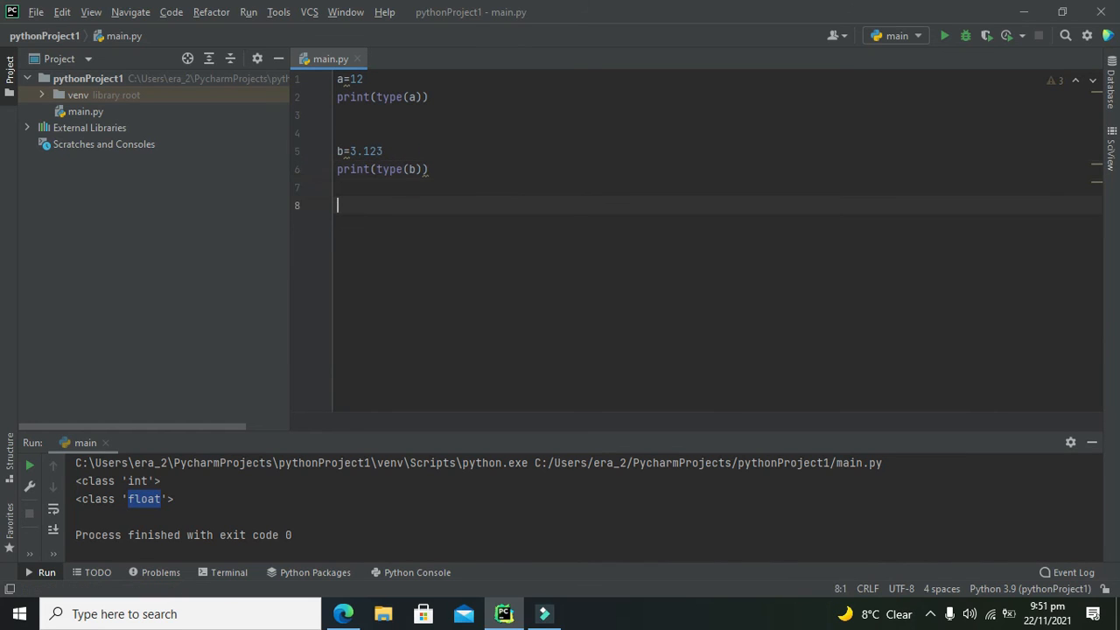
Step: Add c="string" and a print(type(c)) line to main.py
double_click(364, 150)
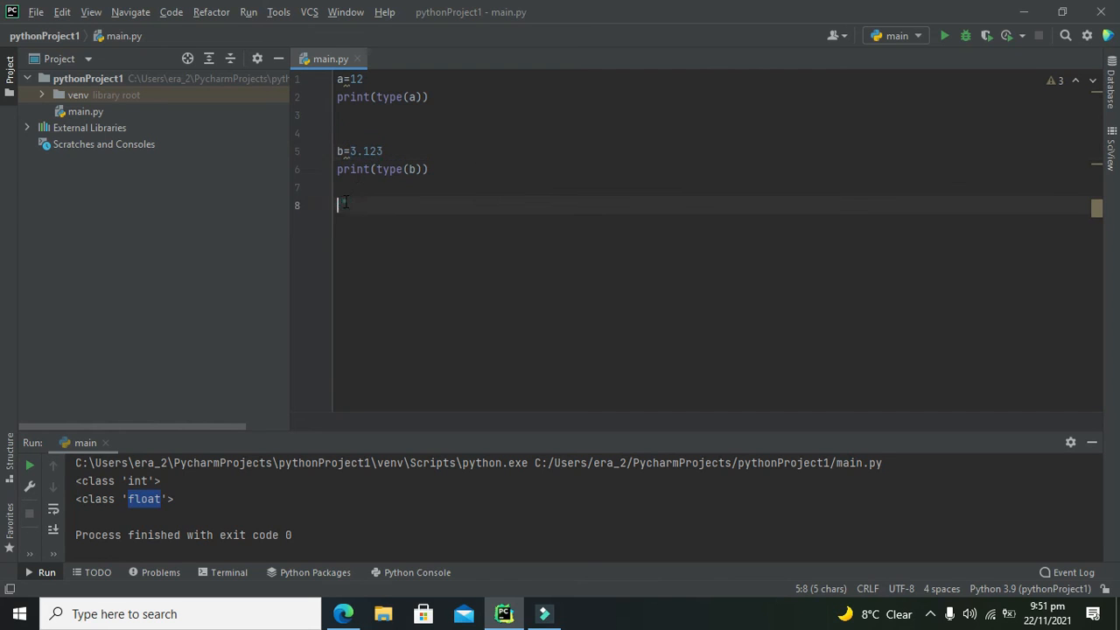
type("c=")
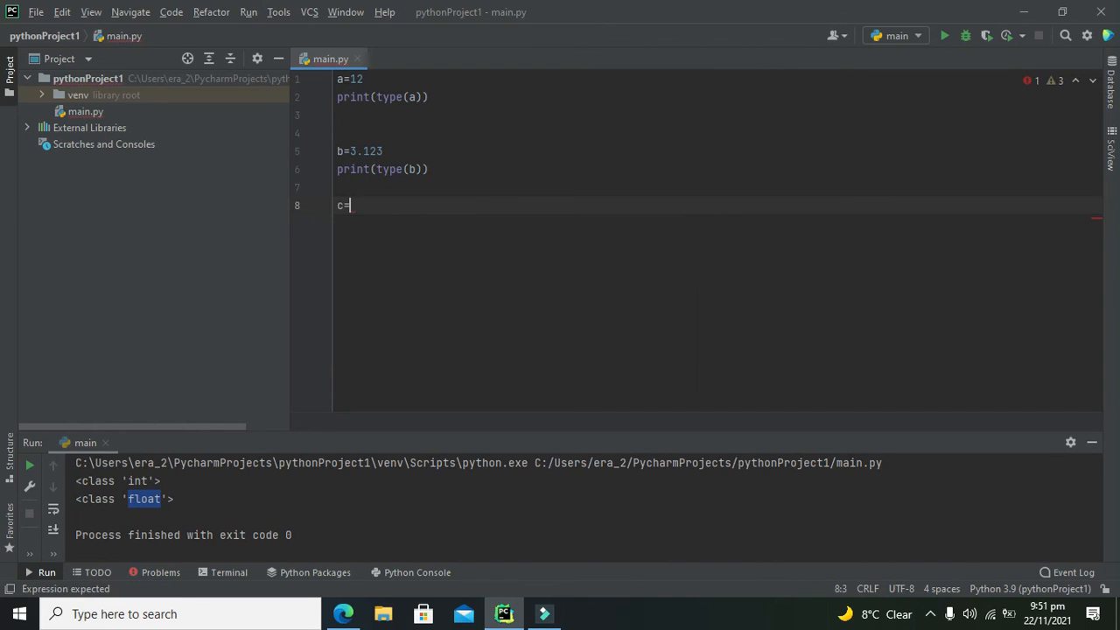
type("\"string\"")
type("pri")
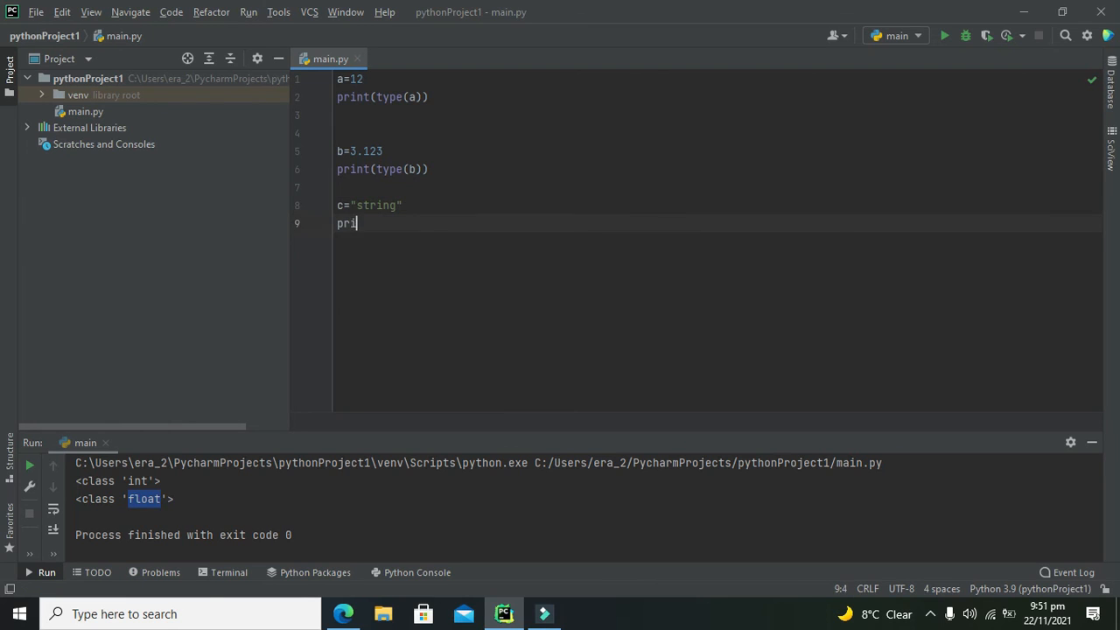
type("nt()")
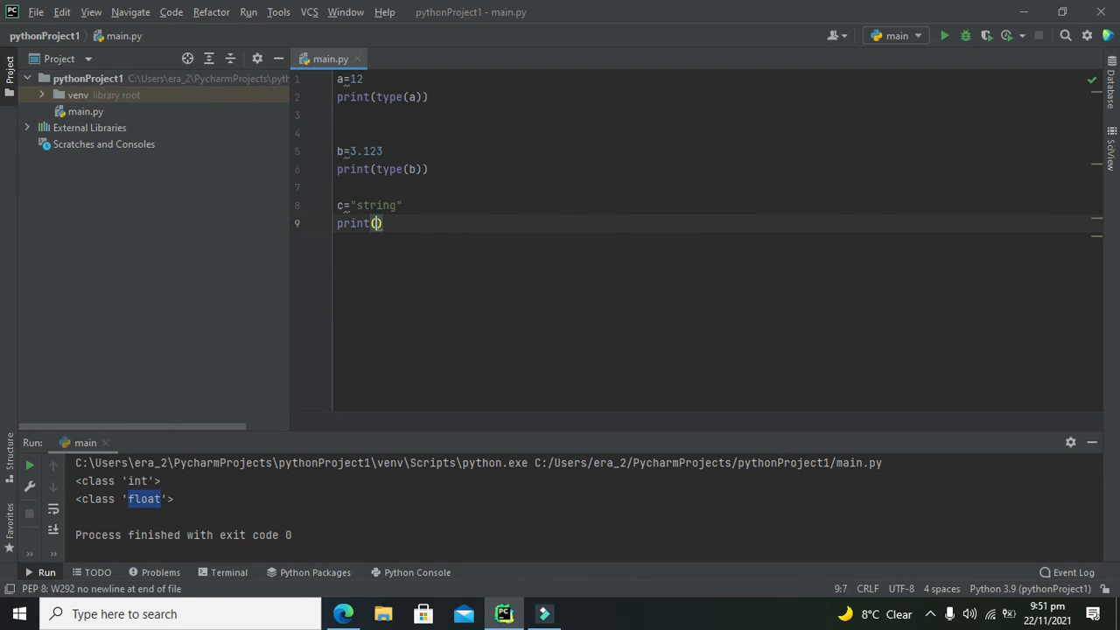
type("type(c")
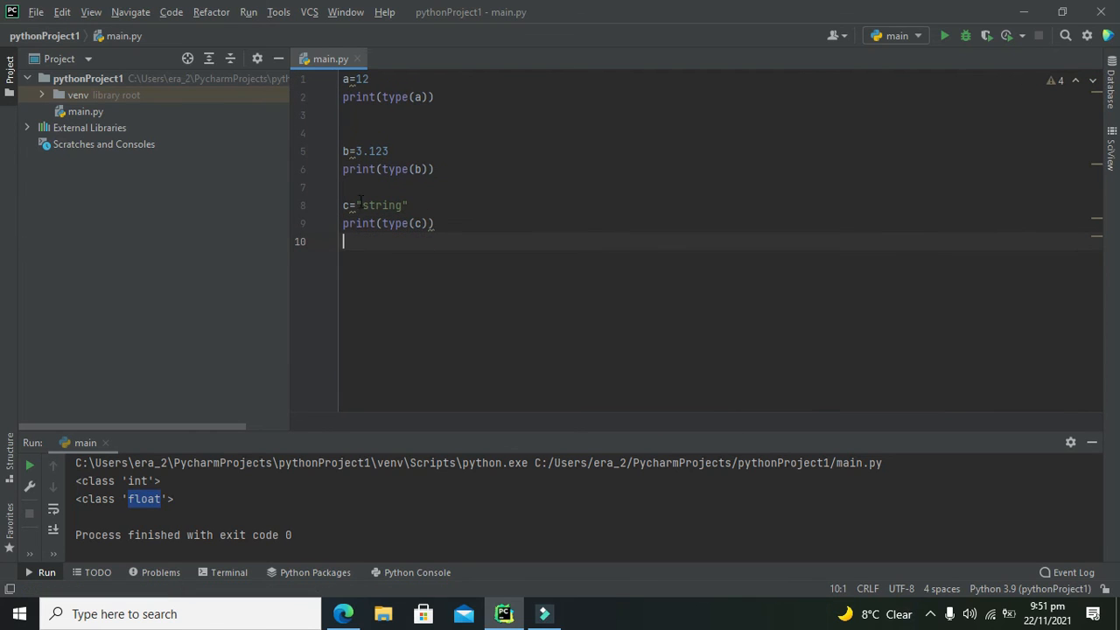
Step: Run main.py and mark 'str' in the Run output after int and float
left_click(944, 36)
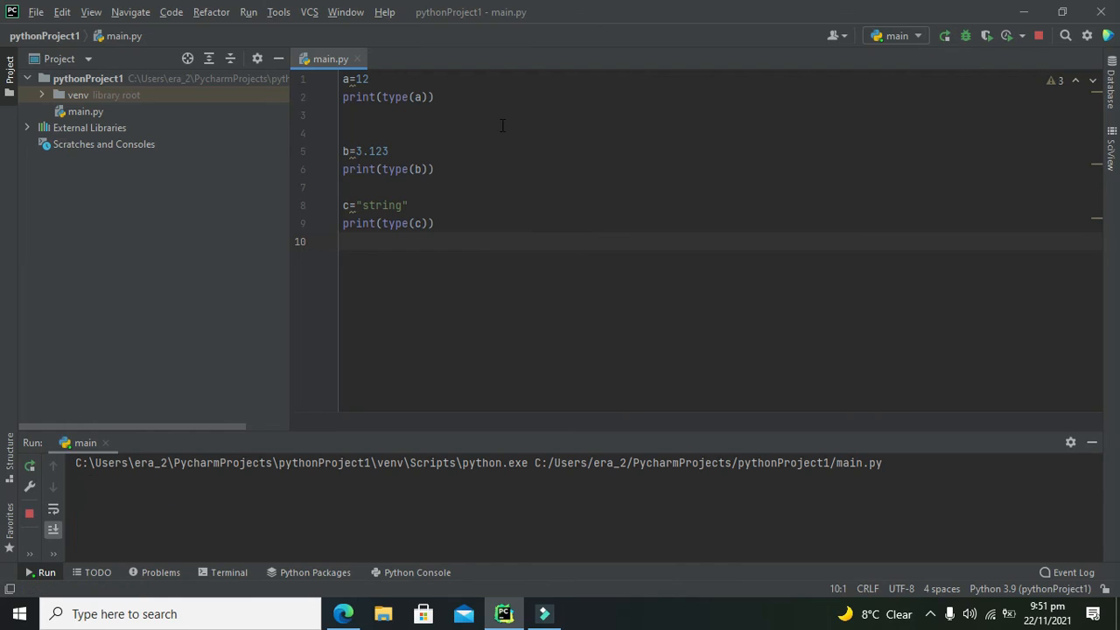
left_click(944, 36)
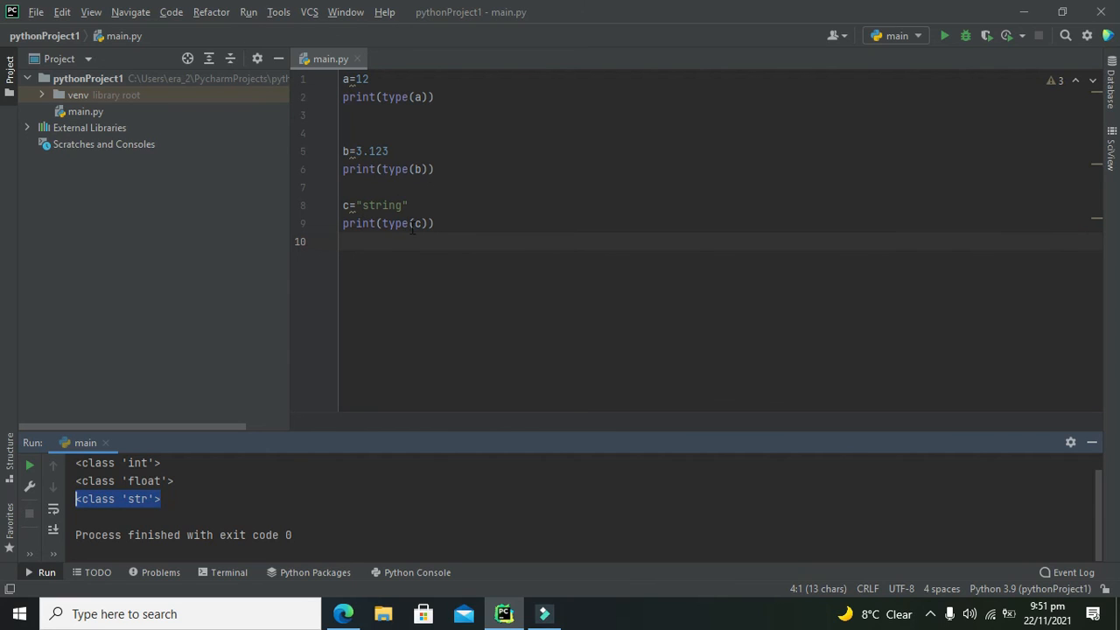
left_click(146, 499)
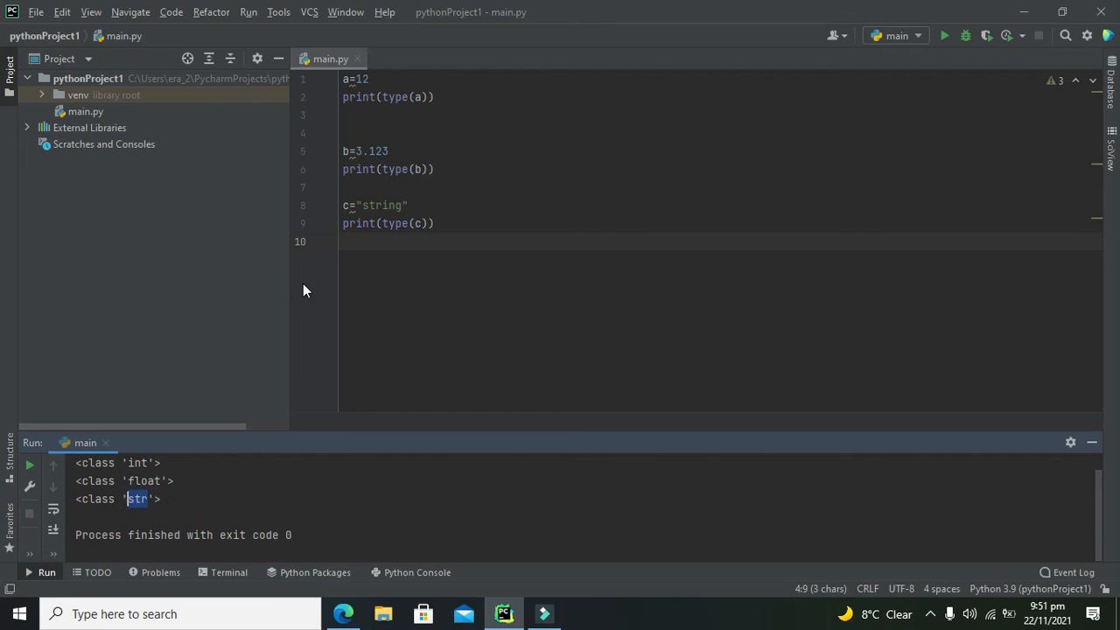
left_click(372, 241)
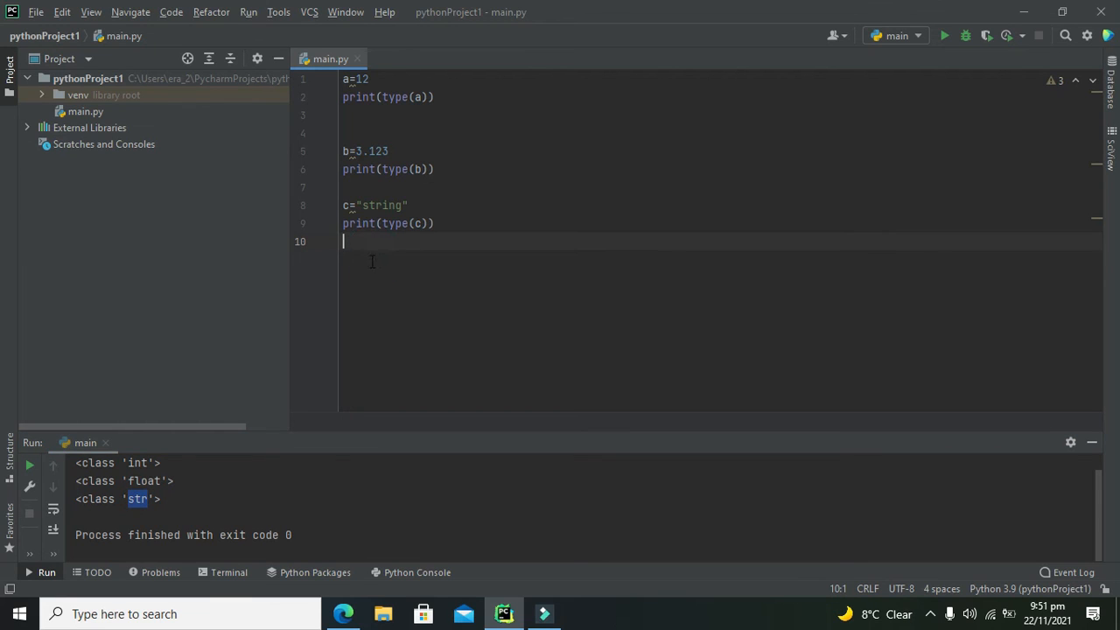
mouse_move(353, 266)
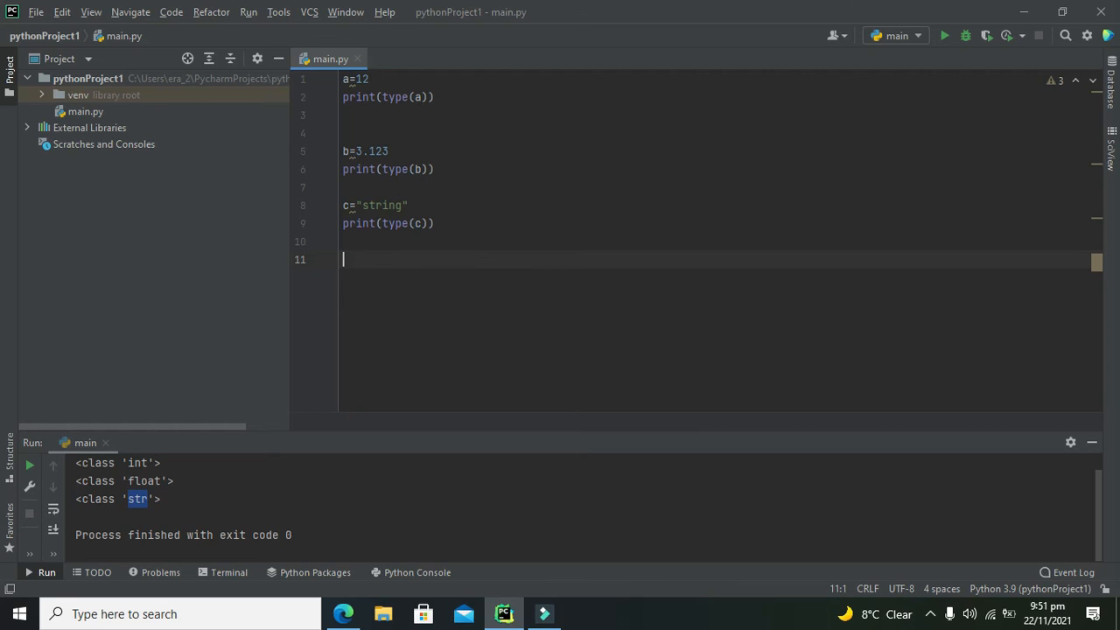
mouse_move(317, 265)
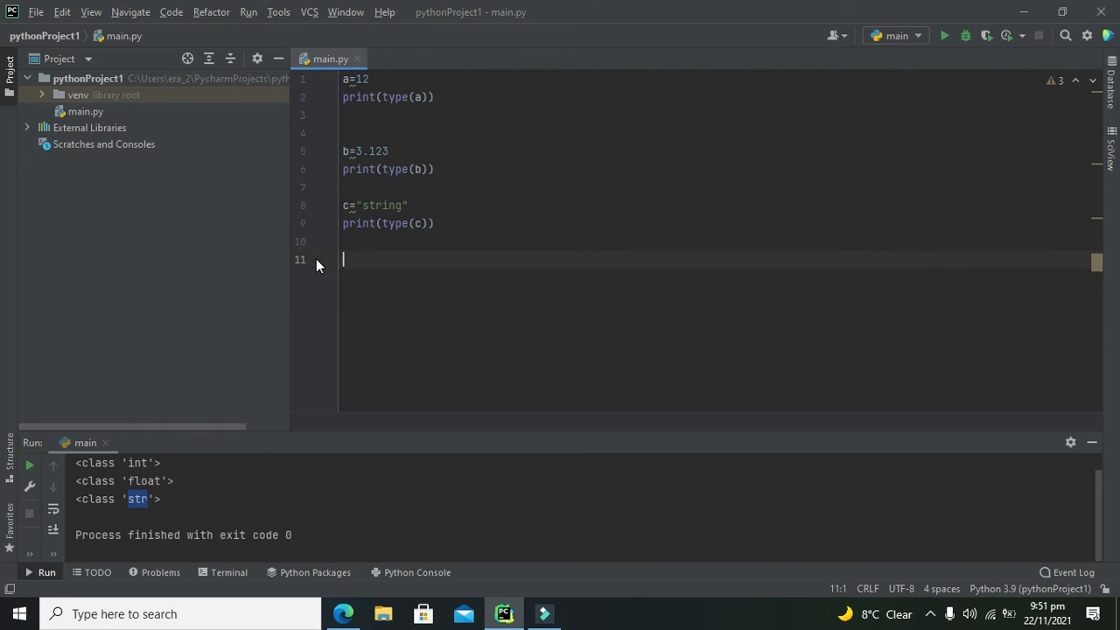